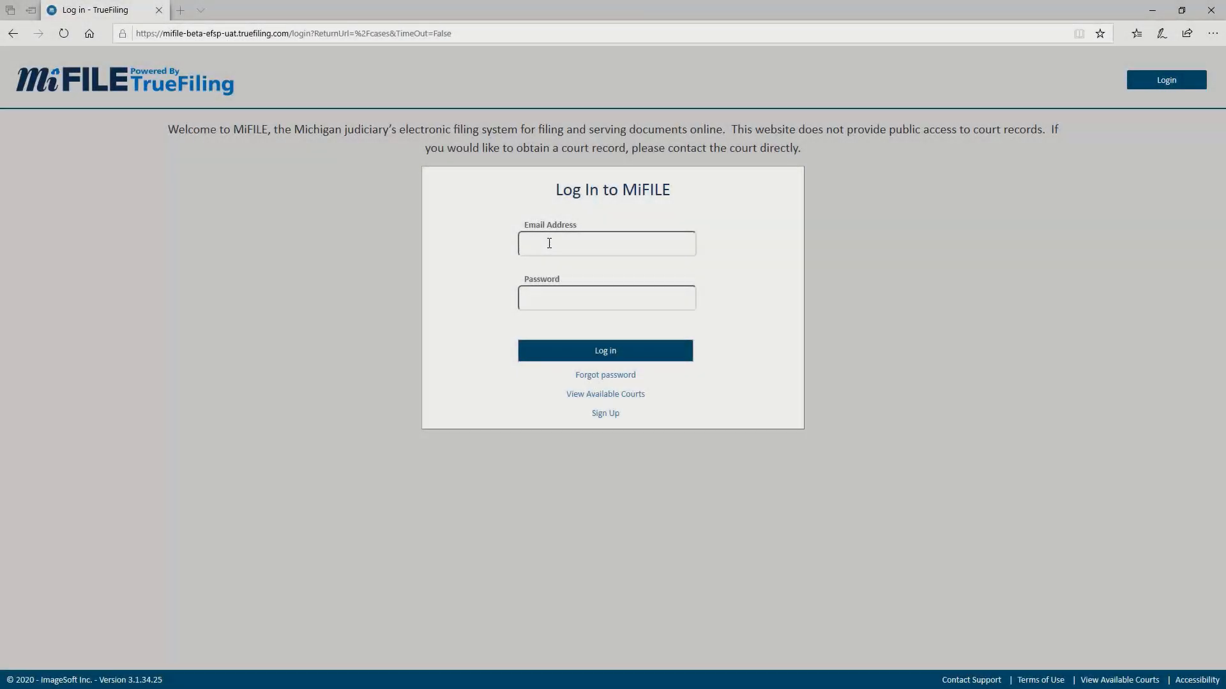
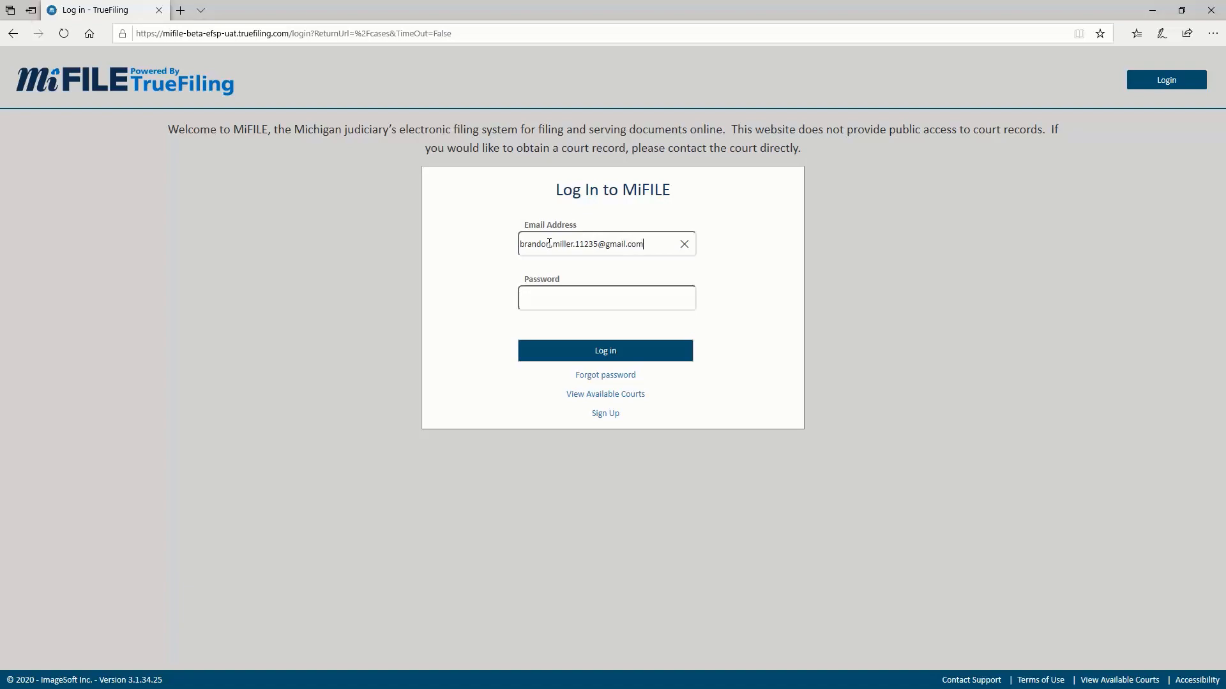
{"action": "type", "text": "••"}
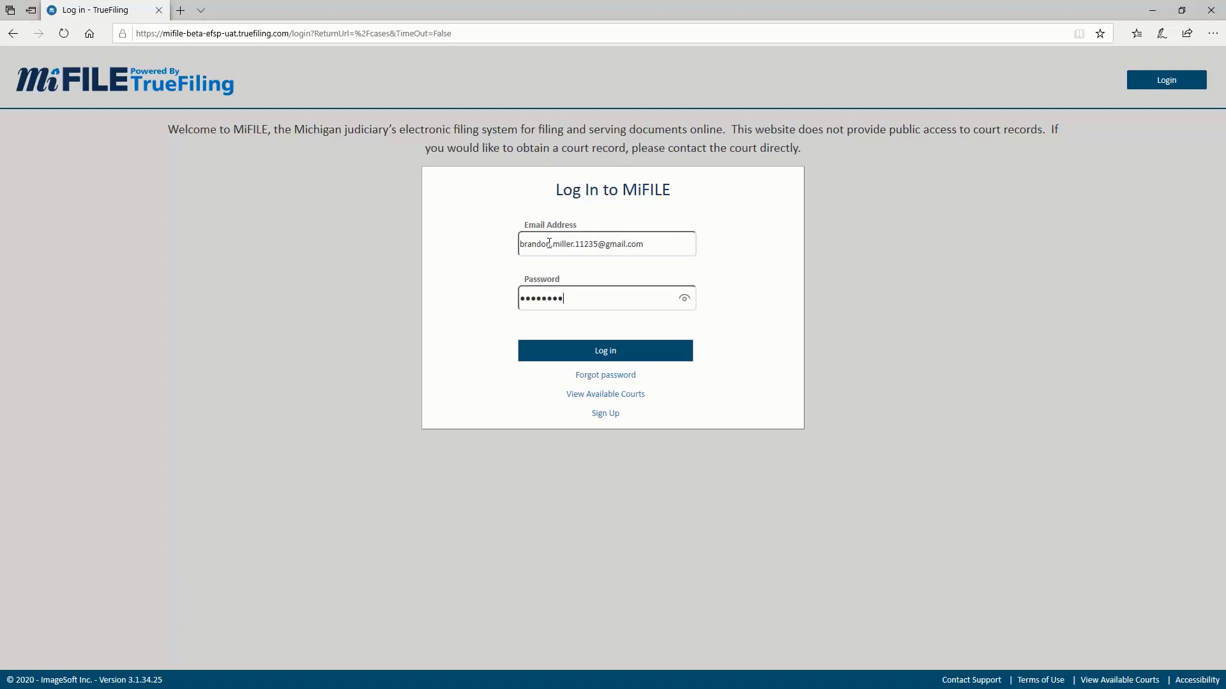
{"action": "left_click", "coordinate": [605, 350]}
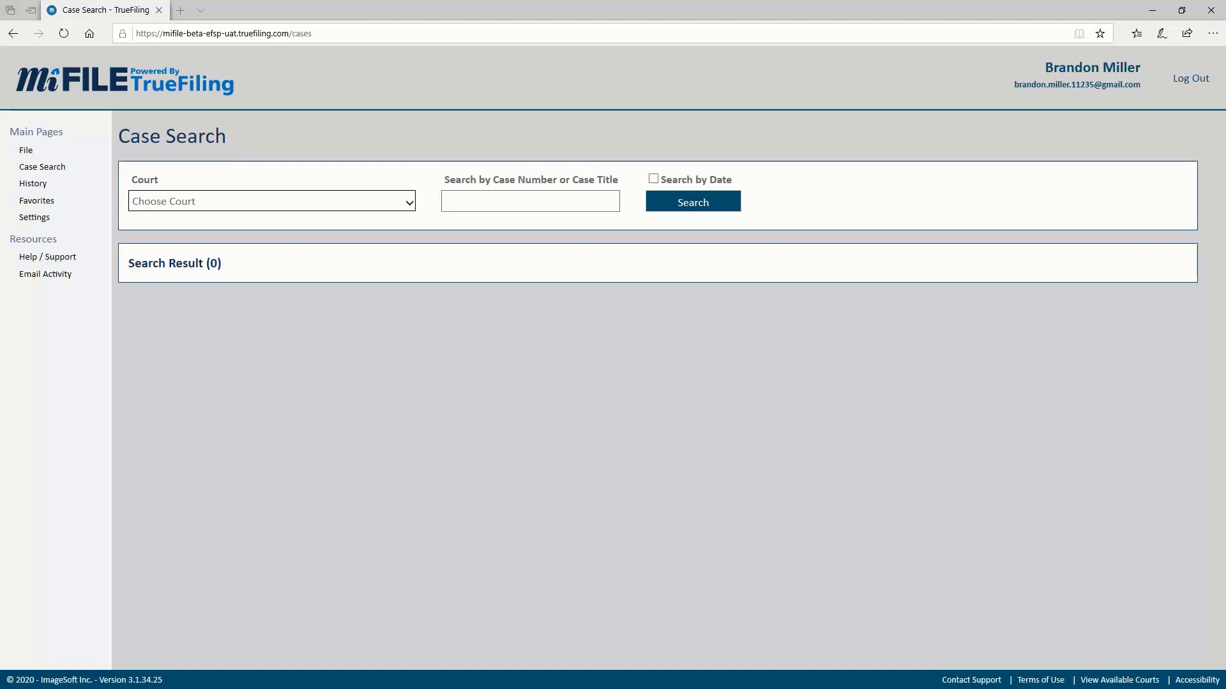
- Show the Notification Settings section on the account Settings page
{"action": "left_click", "coordinate": [35, 217]}
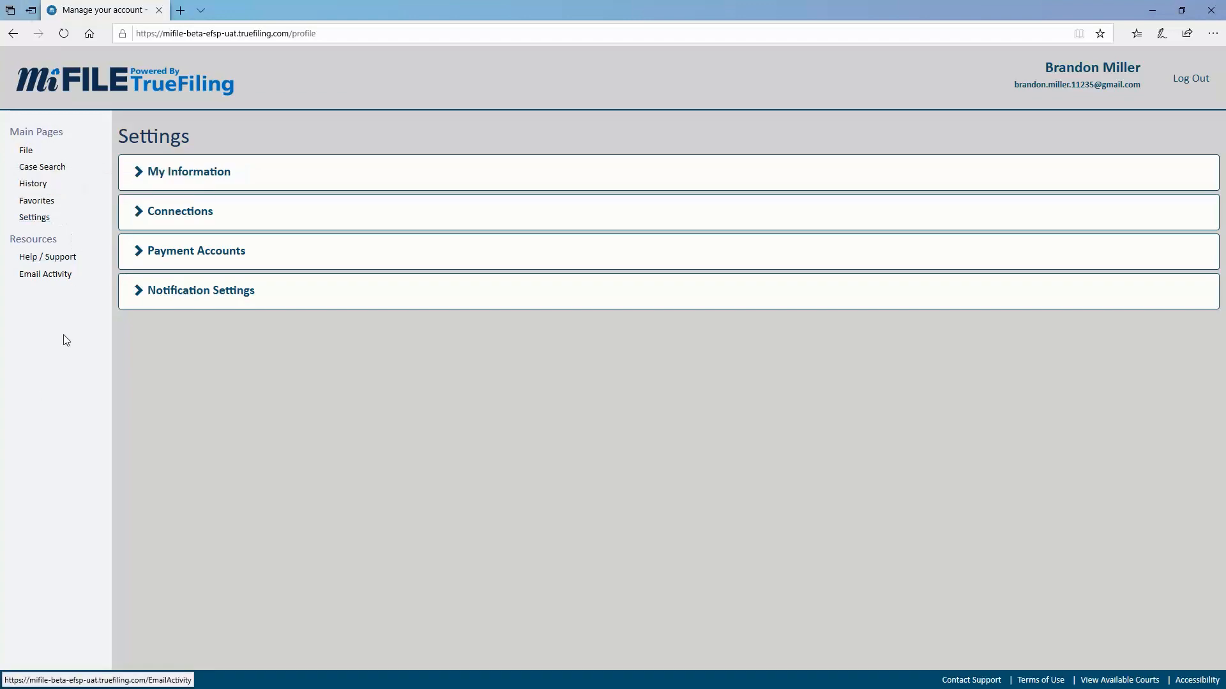
{"action": "left_click", "coordinate": [201, 291]}
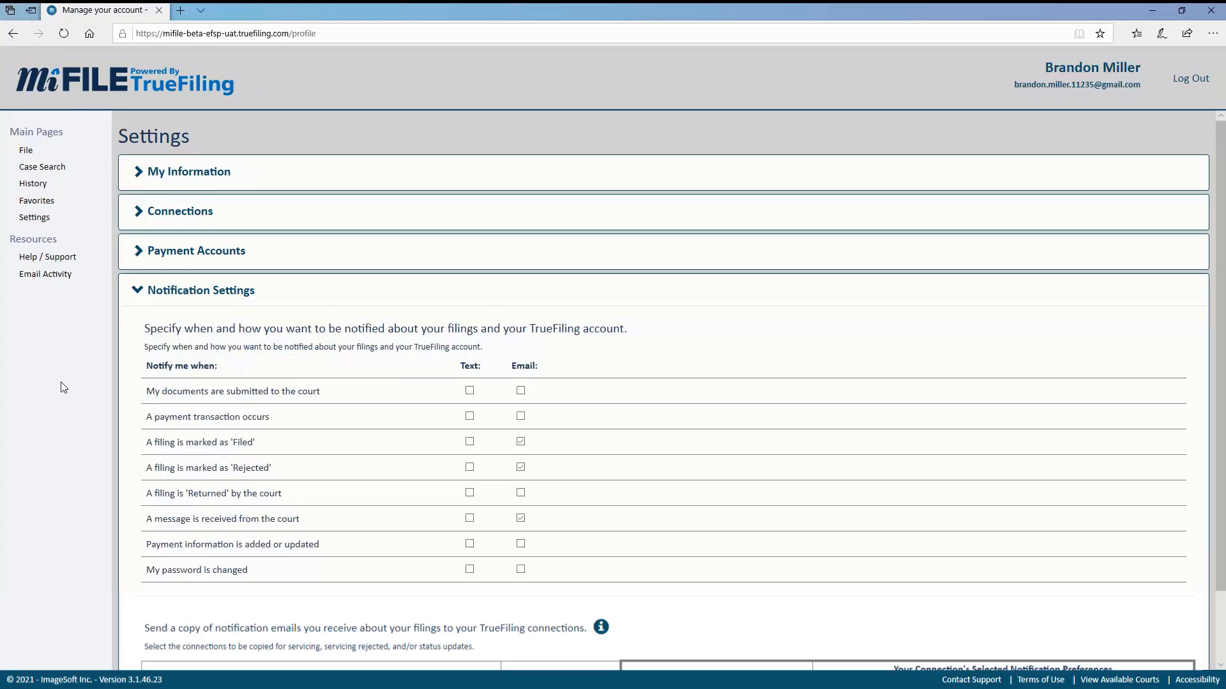
{"action": "mouse_move", "coordinate": [651, 339]}
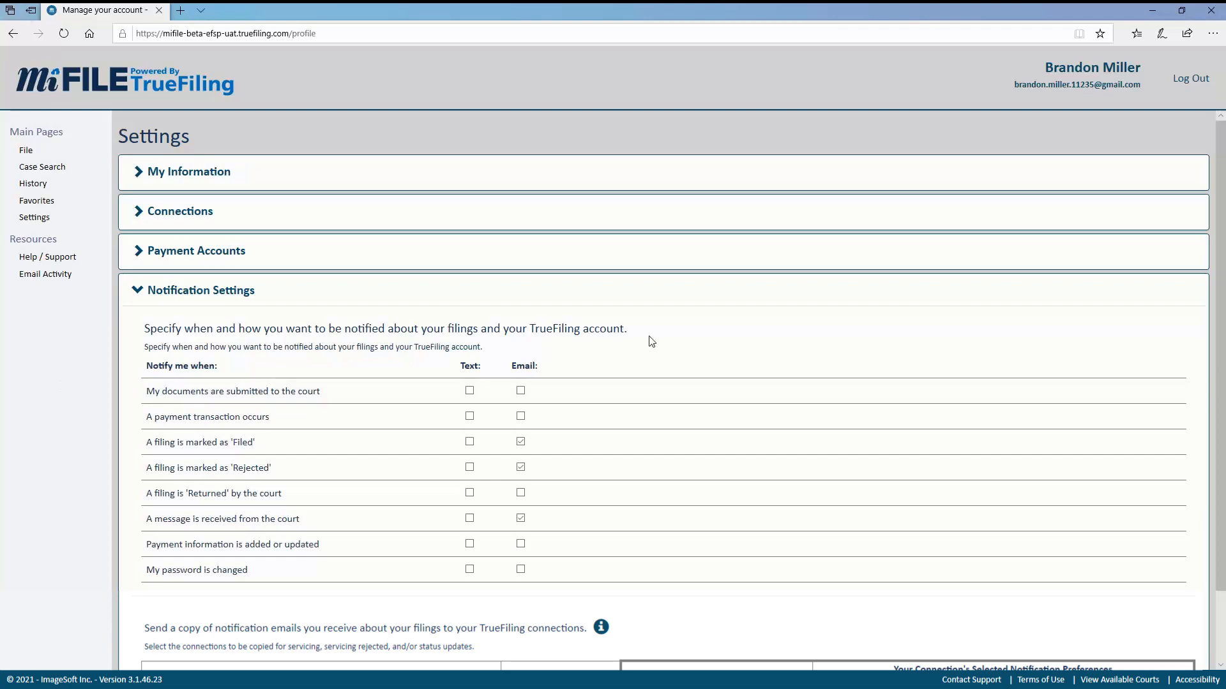
{"action": "scroll", "scroll_direction": "down", "scroll_amount": 3}
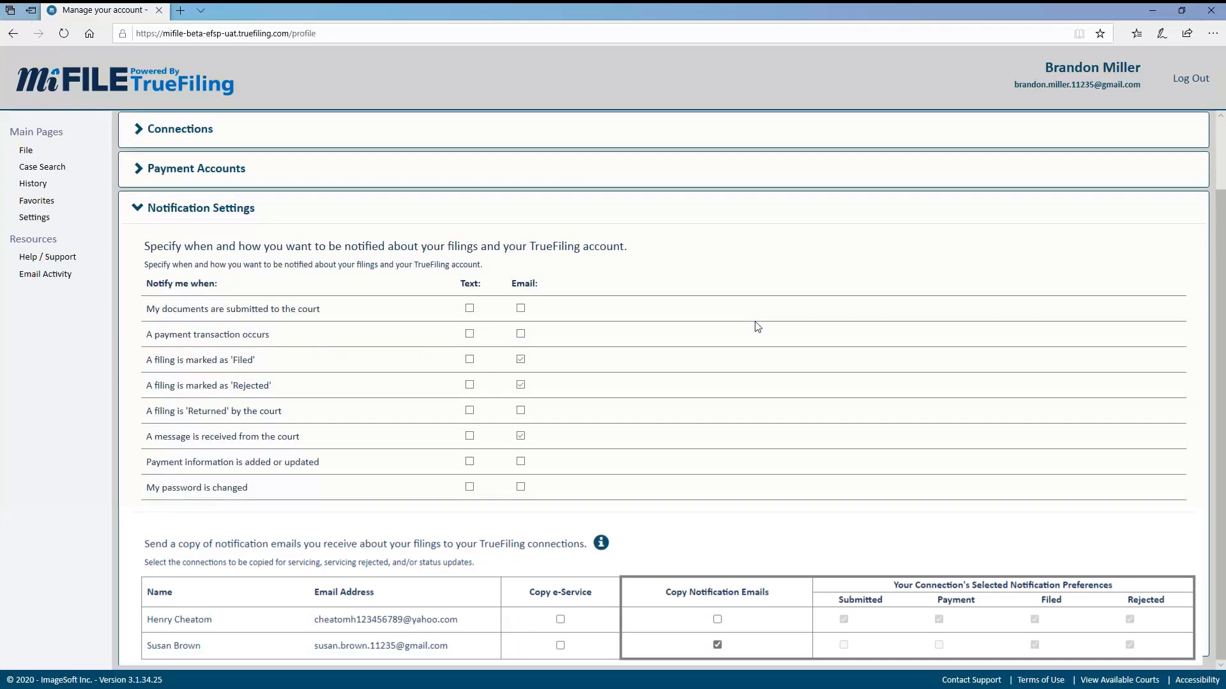
{"action": "mouse_move", "coordinate": [121, 380]}
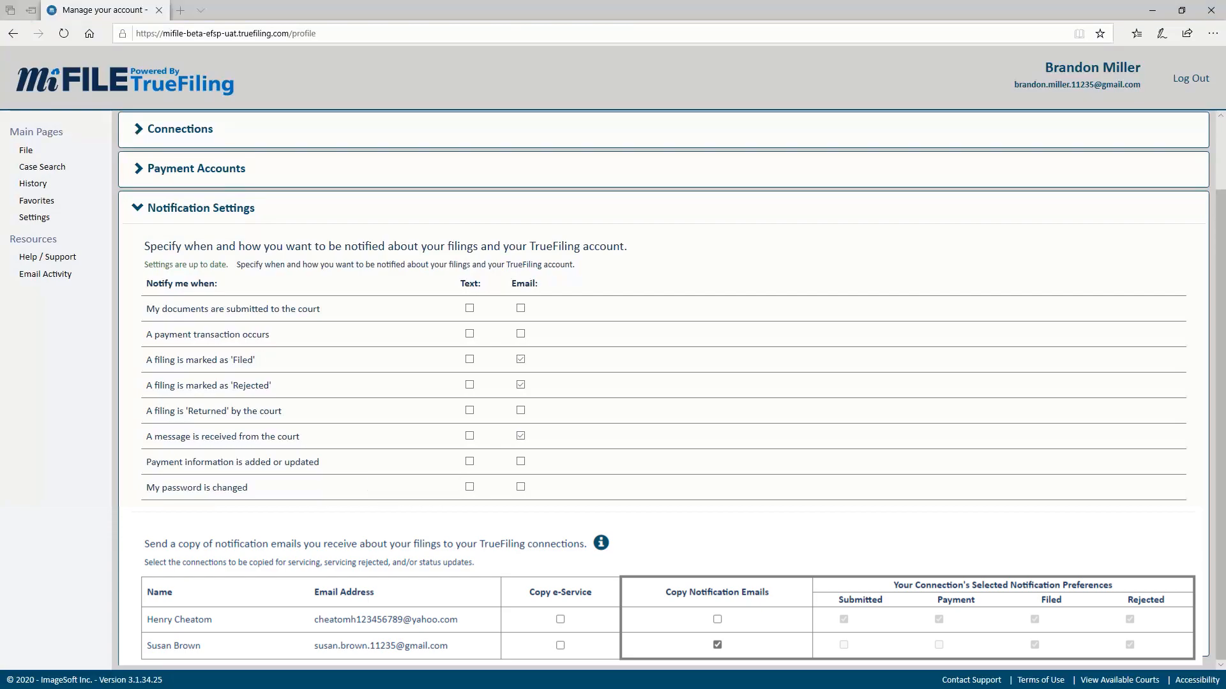
- Tick notification checkboxes for submitted documents, payment transactions and Filed filings
{"action": "left_click", "coordinate": [469, 308]}
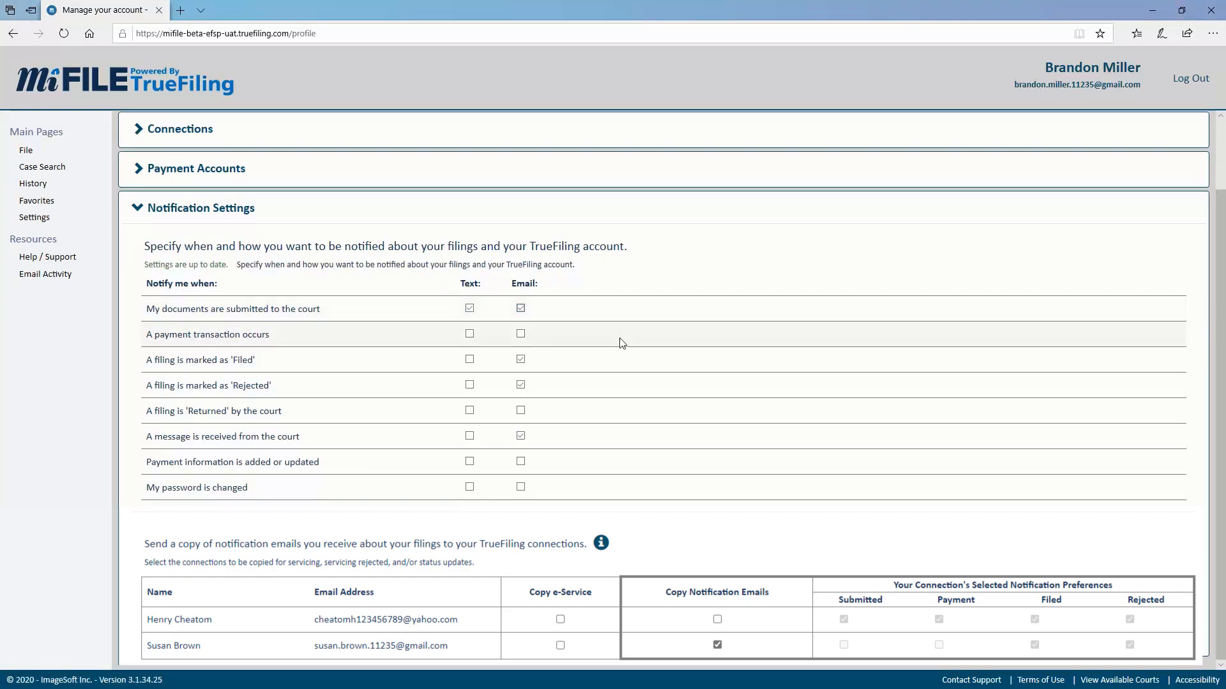
{"action": "left_click", "coordinate": [520, 333]}
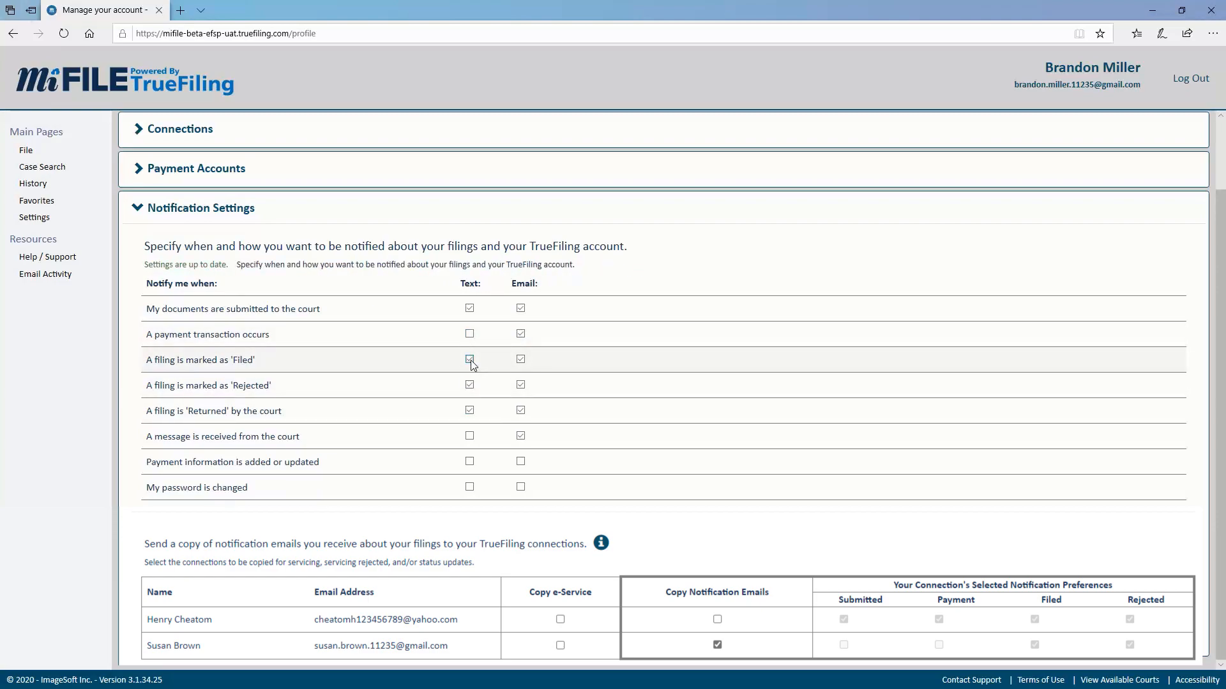
{"action": "left_click", "coordinate": [470, 360]}
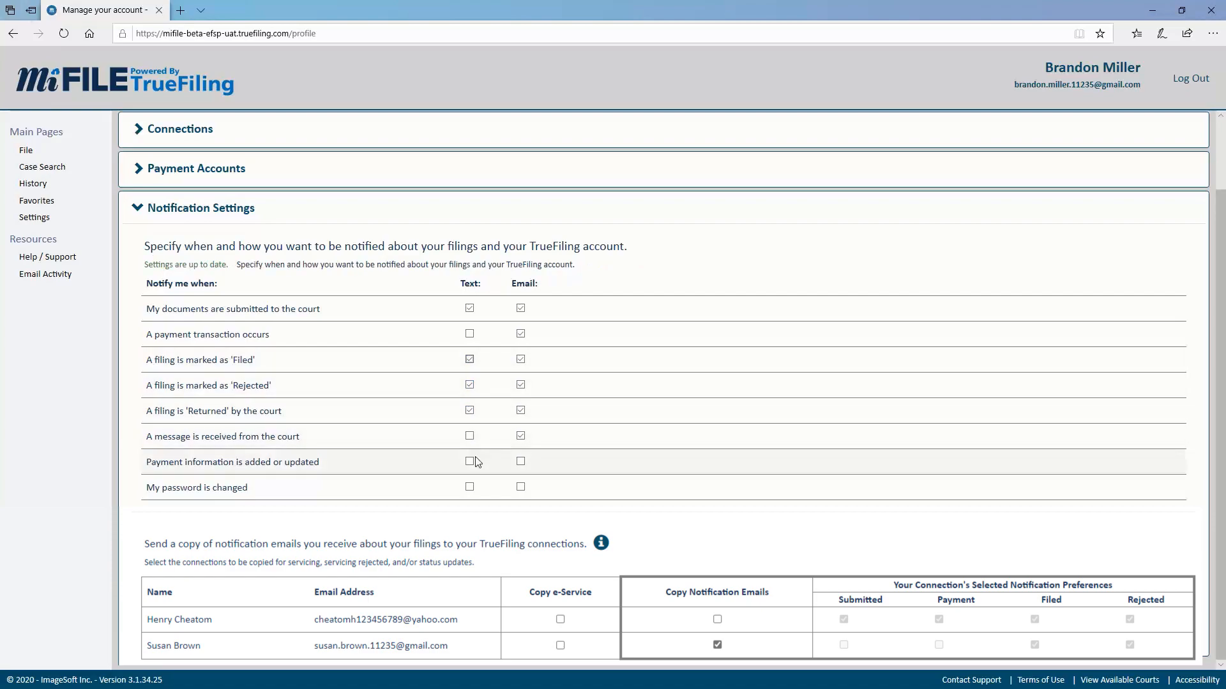